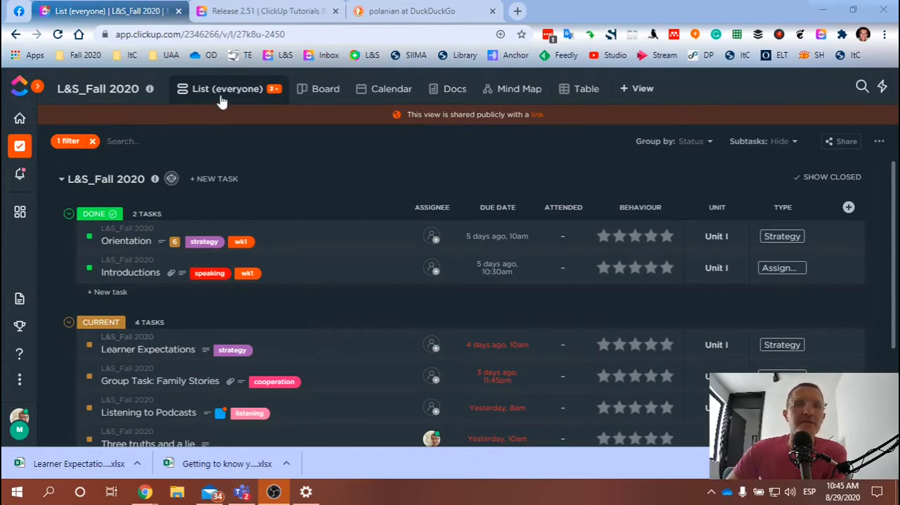
Switch the list to the personal view, then back to the everyone view.
{"action": "left_click", "coordinate": [226, 89]}
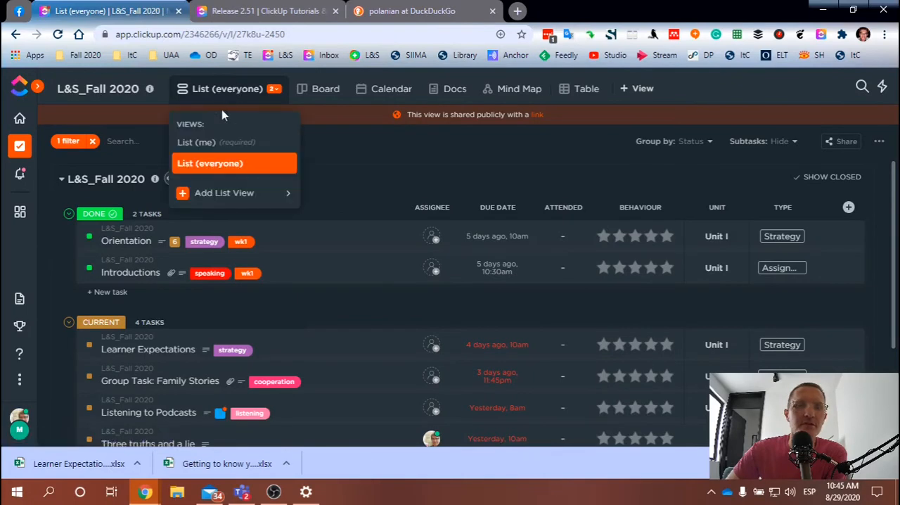
{"action": "left_click", "coordinate": [196, 142]}
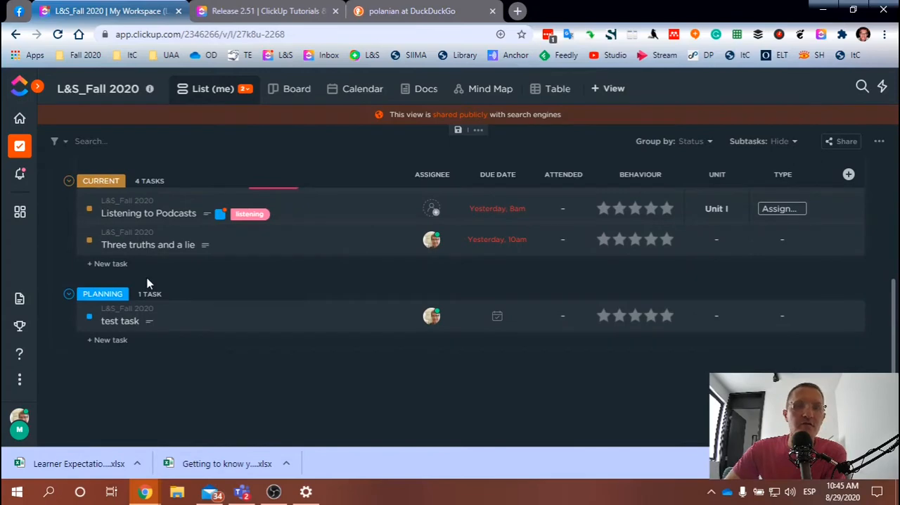
{"action": "left_click", "coordinate": [212, 88]}
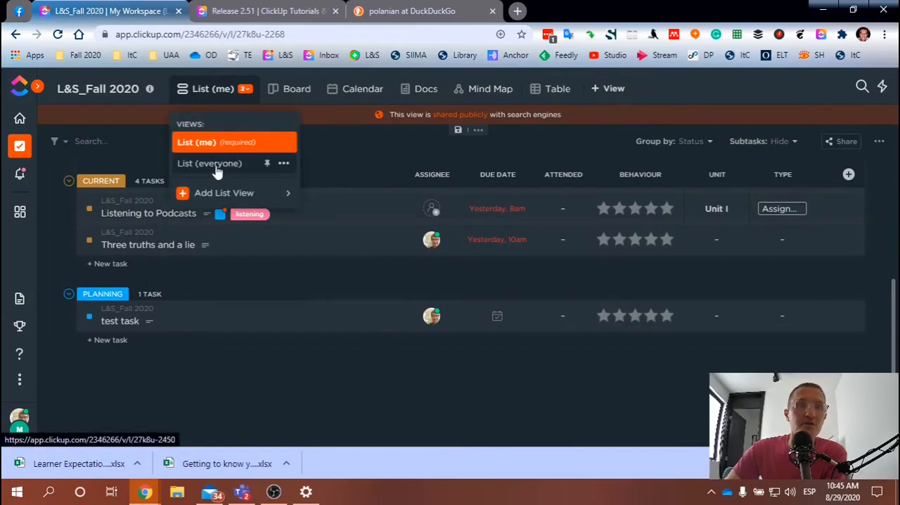
{"action": "left_click", "coordinate": [210, 163]}
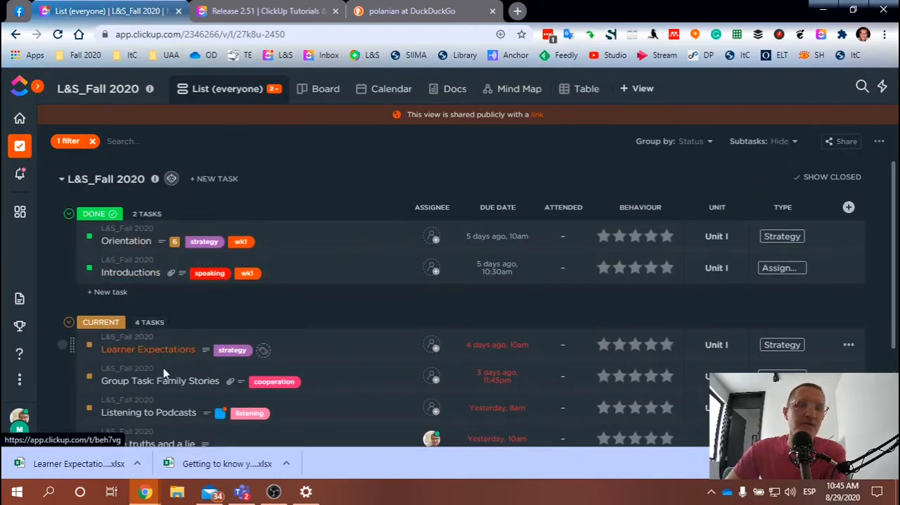
In the Teams General channel's Tasks tab, collapse and re-expand the DONE group.
{"action": "scroll", "scroll_direction": "down", "scroll_amount": 3}
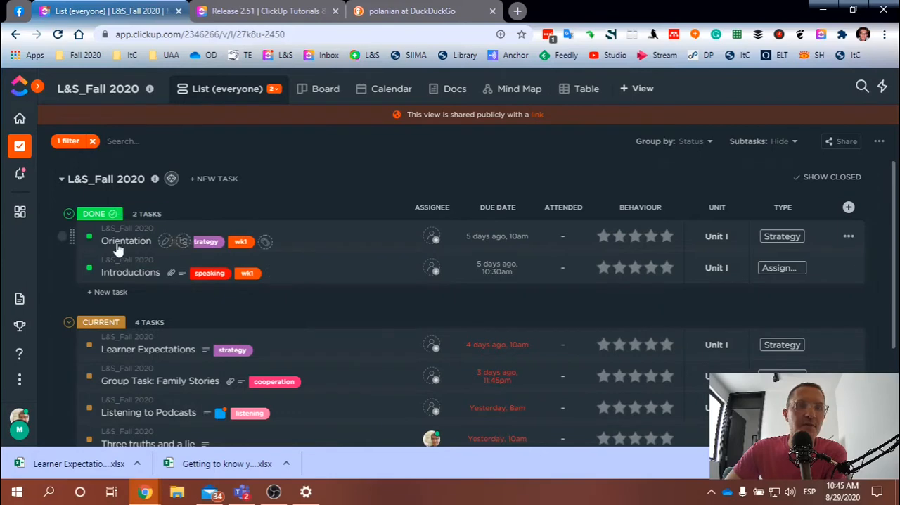
{"action": "left_click", "coordinate": [242, 492]}
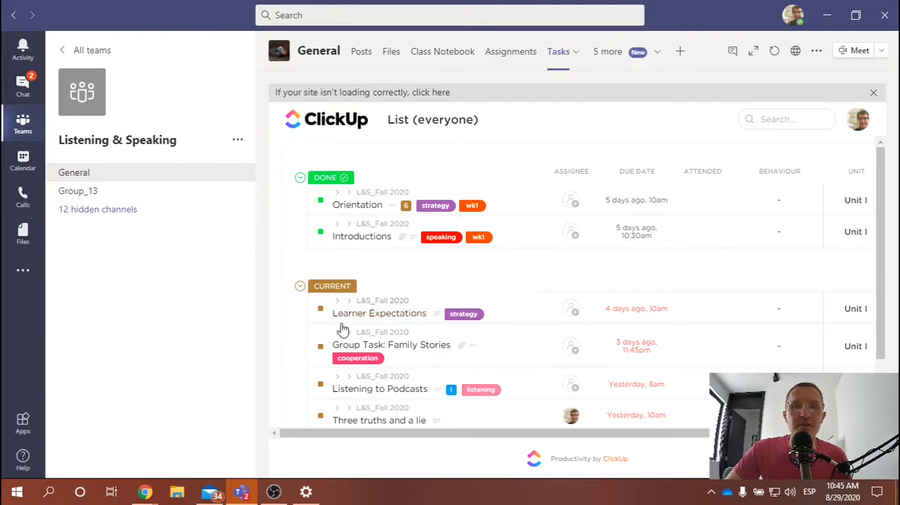
{"action": "mouse_move", "coordinate": [355, 145]}
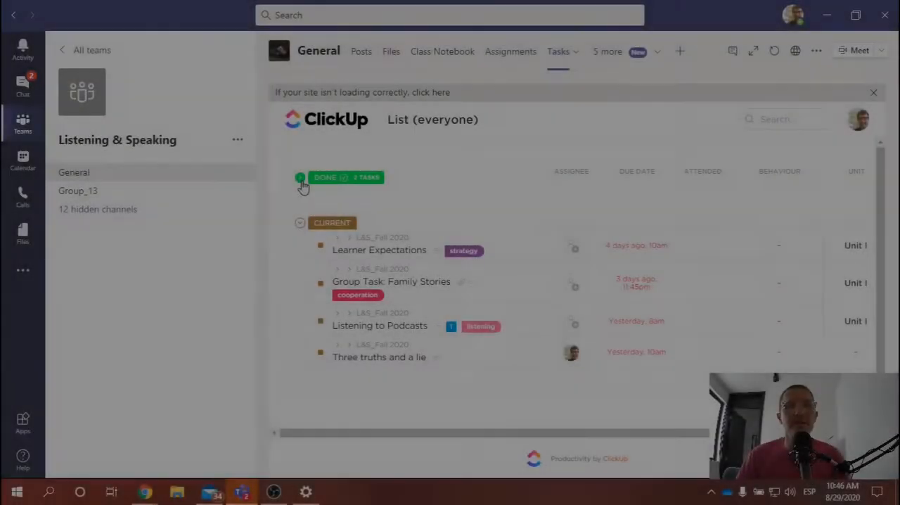
{"action": "left_click", "coordinate": [301, 178]}
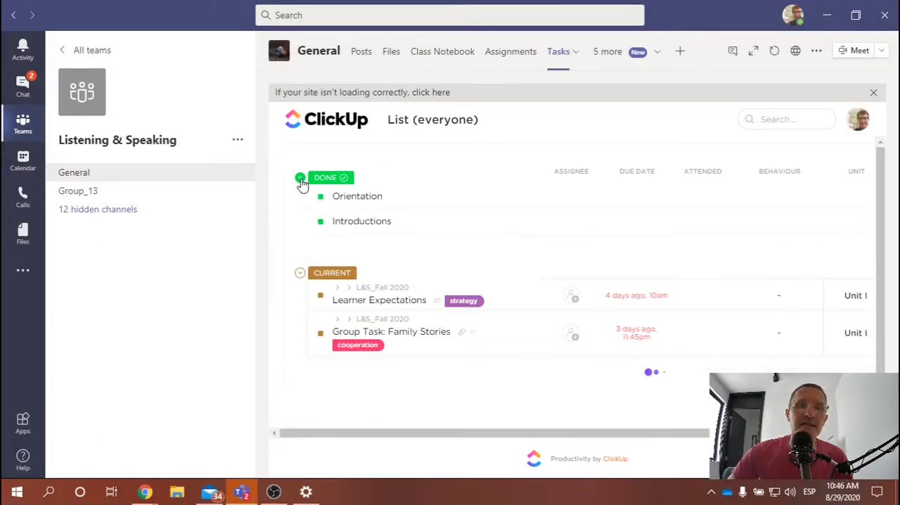
{"action": "left_click", "coordinate": [300, 177]}
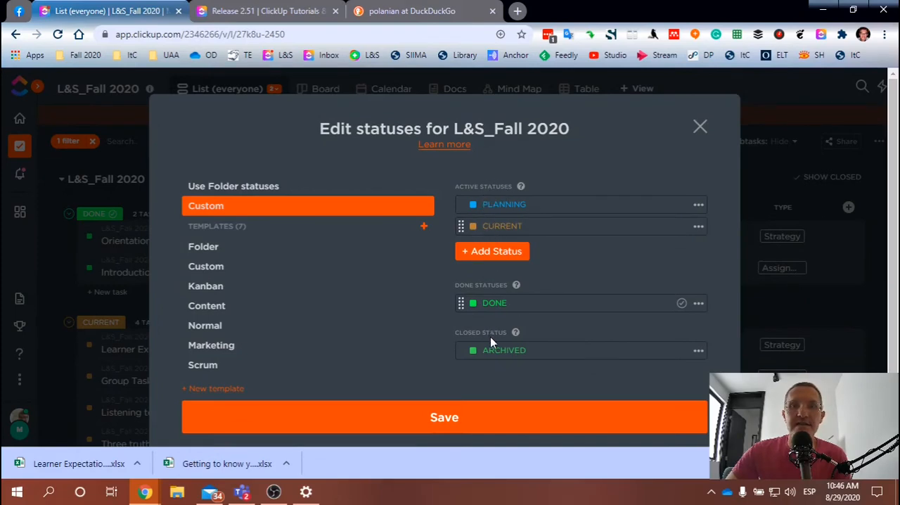
{"action": "mouse_move", "coordinate": [503, 260]}
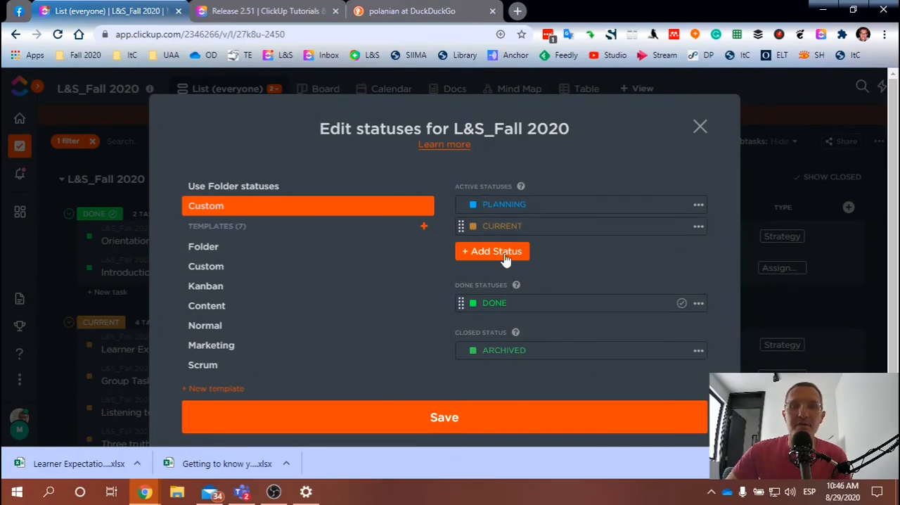
{"action": "mouse_move", "coordinate": [591, 217]}
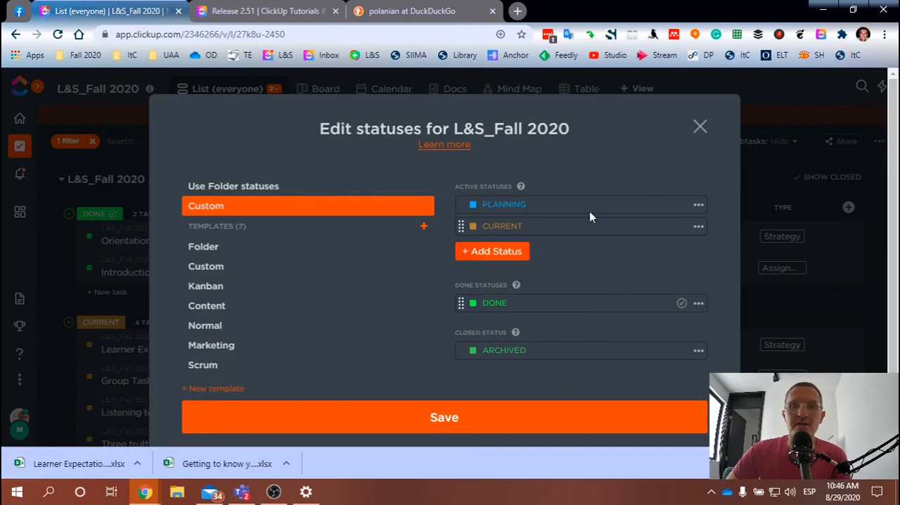
Close the Edit statuses dialog without changes and collapse the CURRENT group.
{"action": "left_click", "coordinate": [700, 127]}
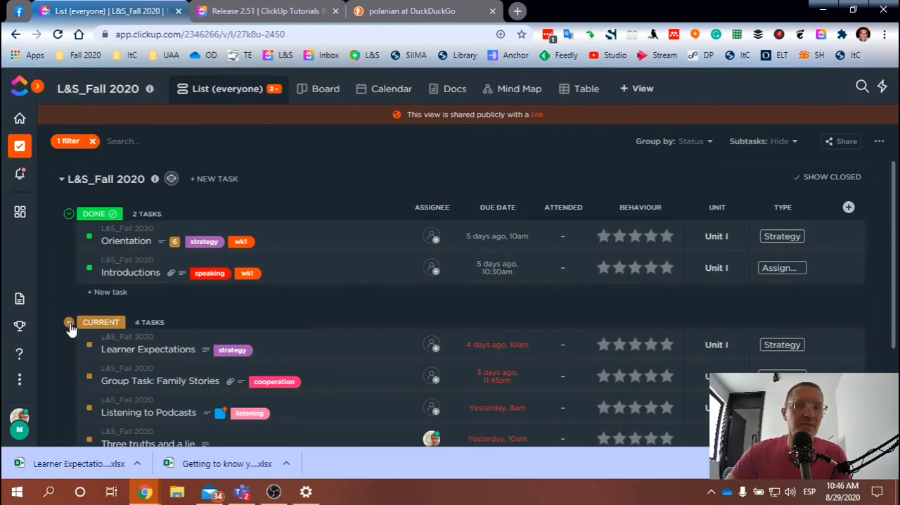
{"action": "left_click", "coordinate": [68, 322]}
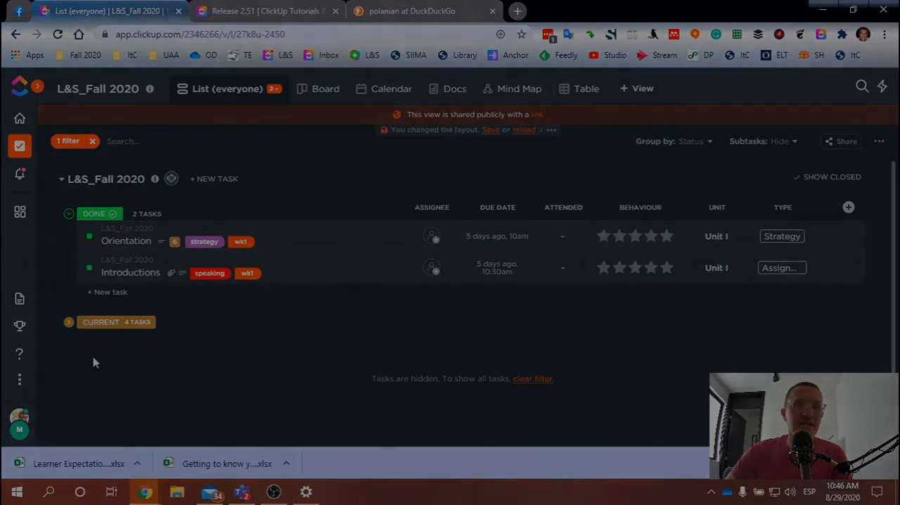